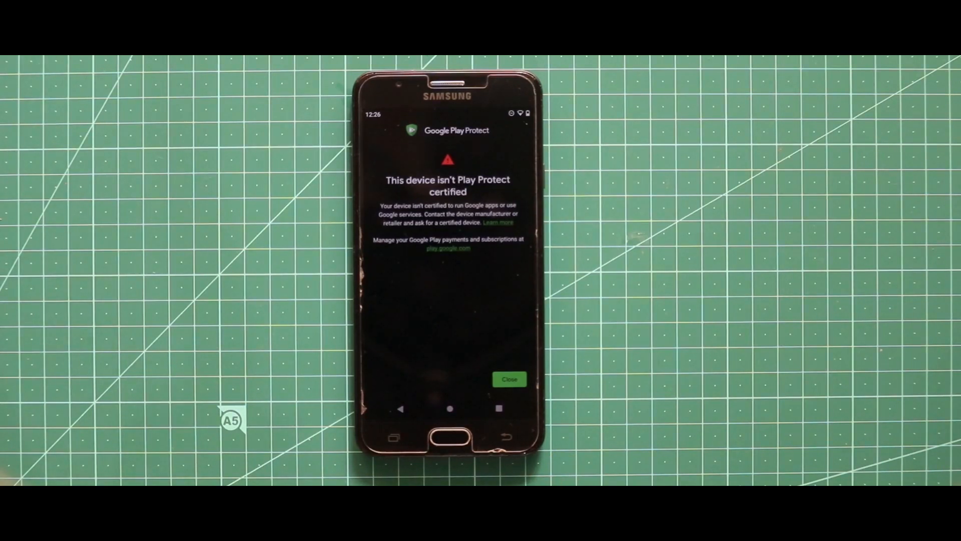
Dismiss the uncertified-device warning and install Chrome from its APK in the Files folder
click(509, 379)
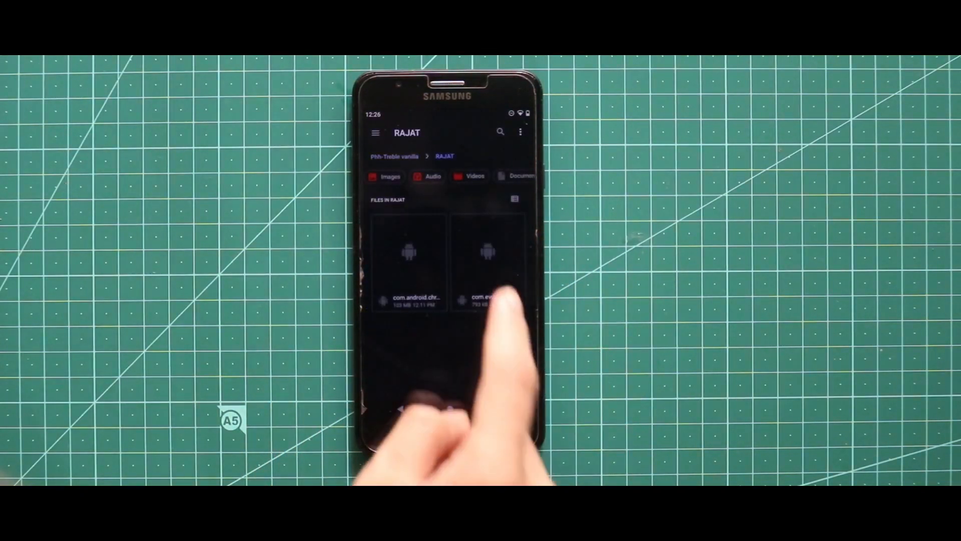
click(487, 251)
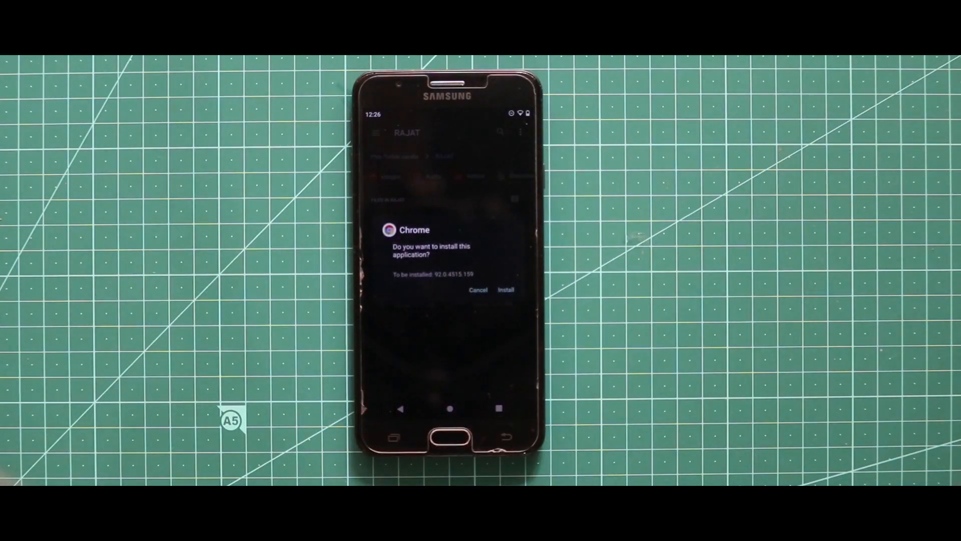
click(506, 290)
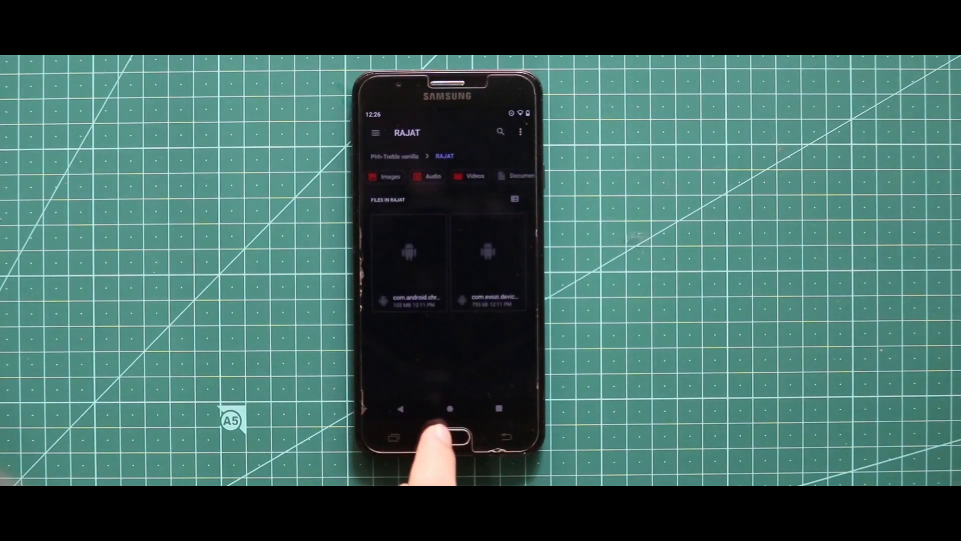
Launch the freshly installed Chrome, accept its terms and read down the uncertified-device page
click(448, 437)
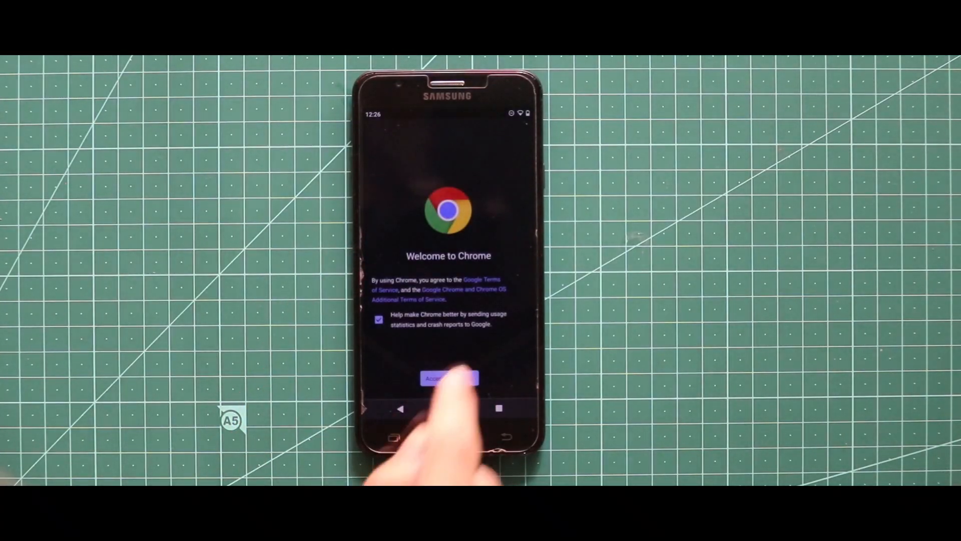
click(449, 378)
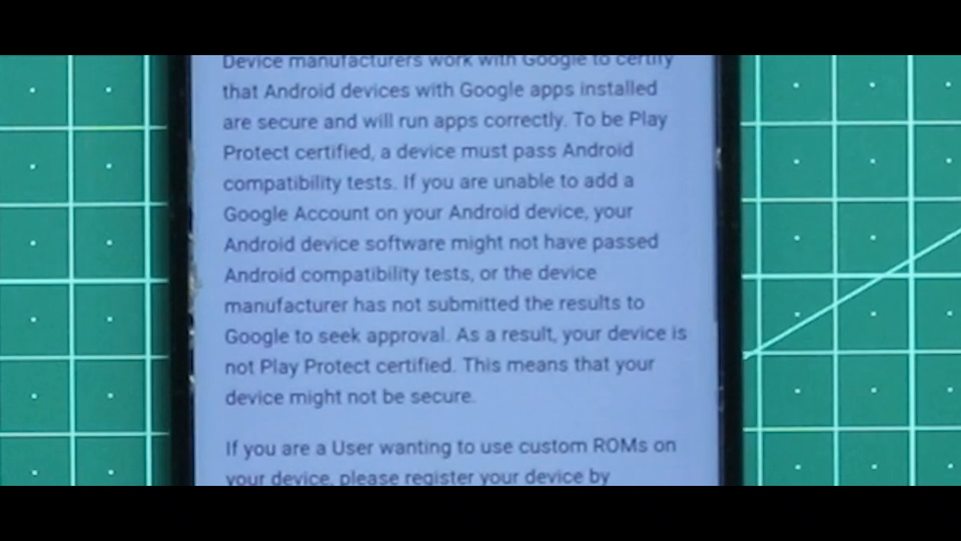
scroll(down, 3)
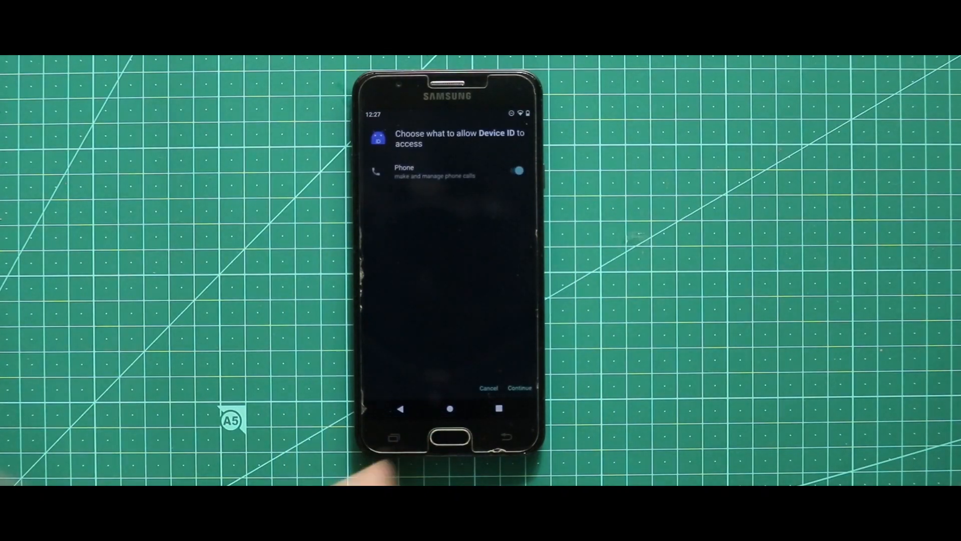
Allow Device ID phone access and copy the Google Service Framework ID for the registration form
click(519, 388)
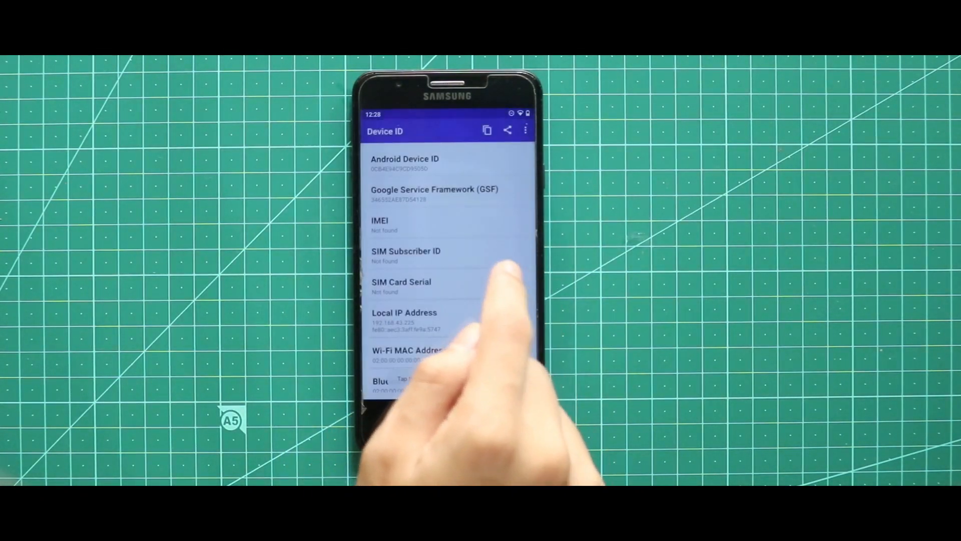
click(434, 193)
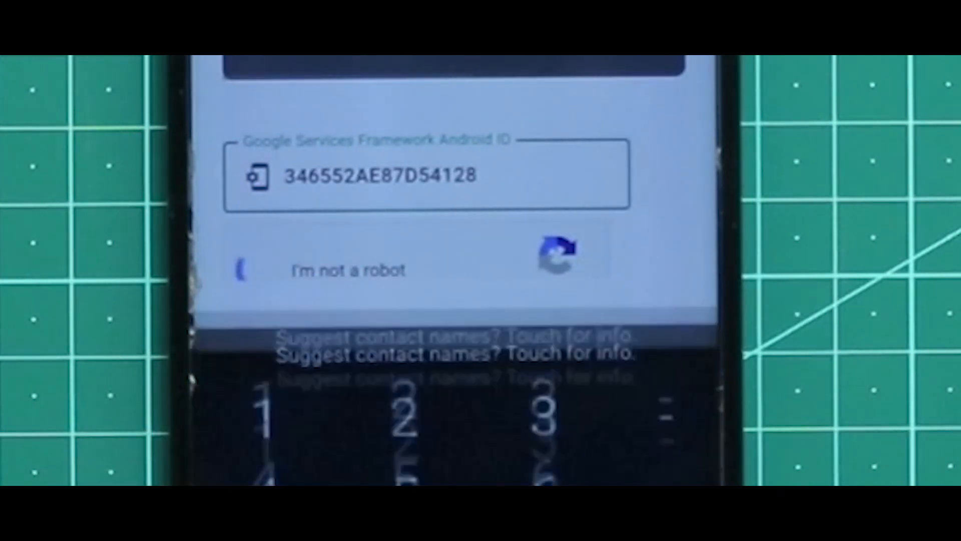
Pass the I'm-not-a-robot check, decline saving the password, and register the device ID
click(257, 268)
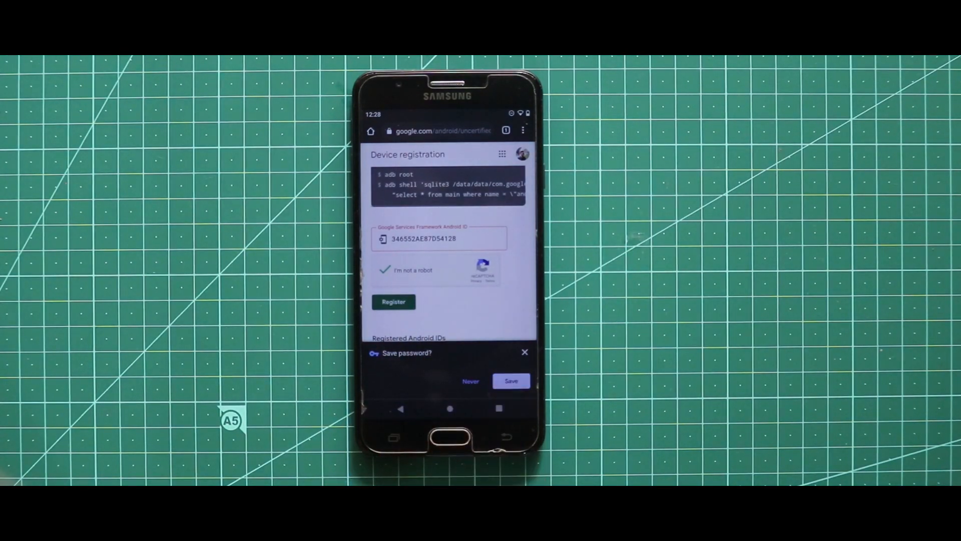
click(524, 351)
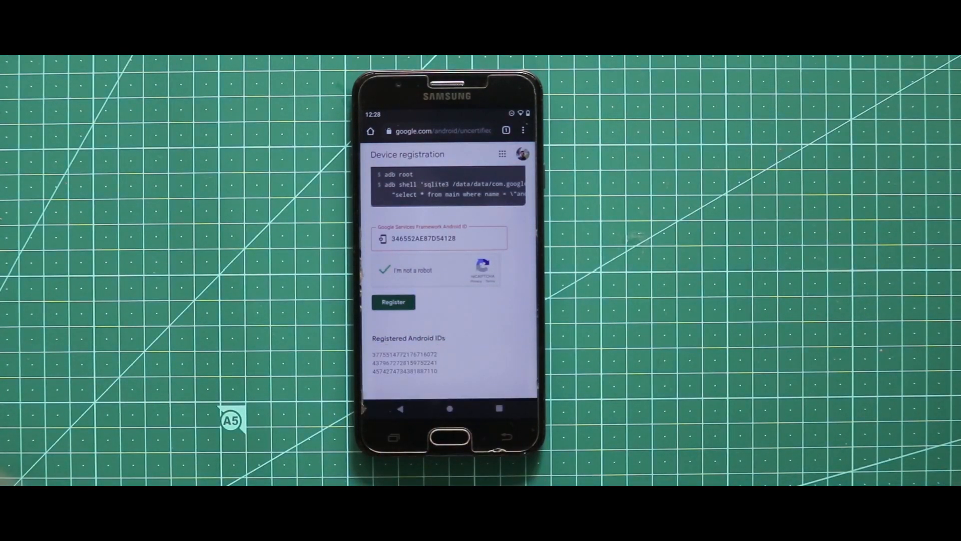
click(393, 301)
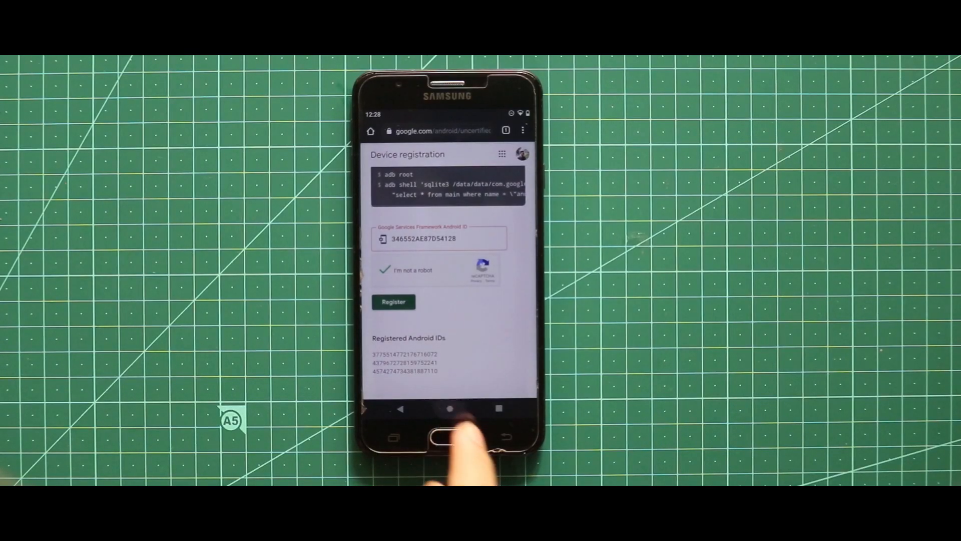
Return home, unlock the phone after its restart, and bring up the app drawer
click(447, 436)
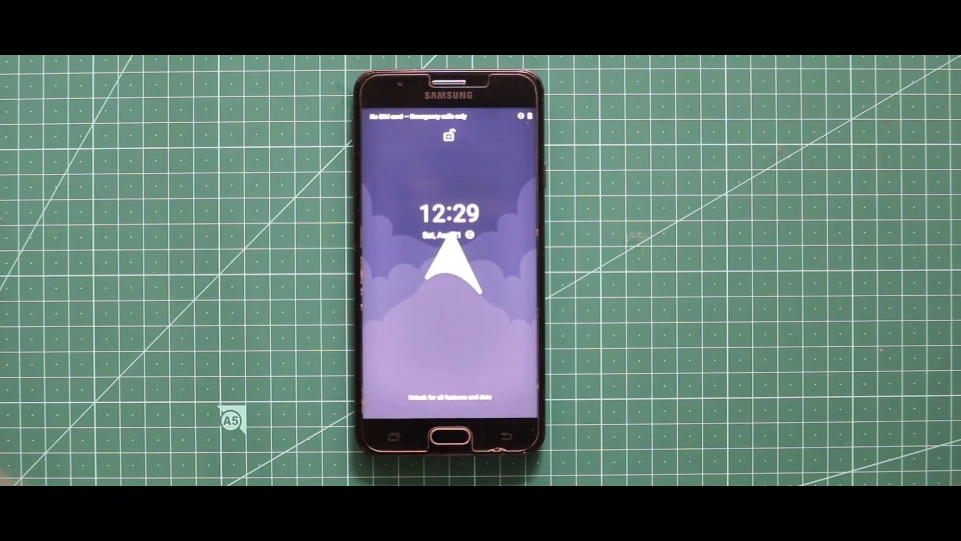
click(449, 433)
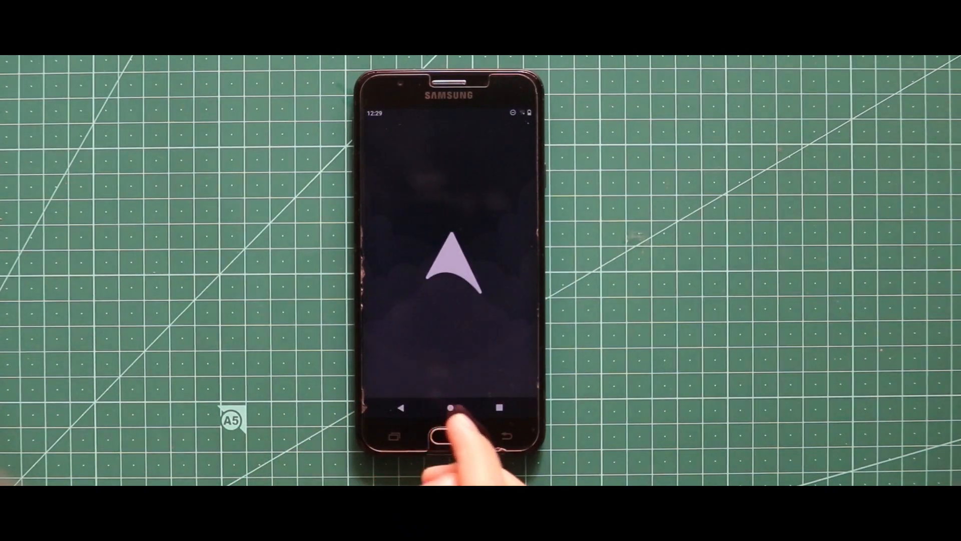
click(451, 406)
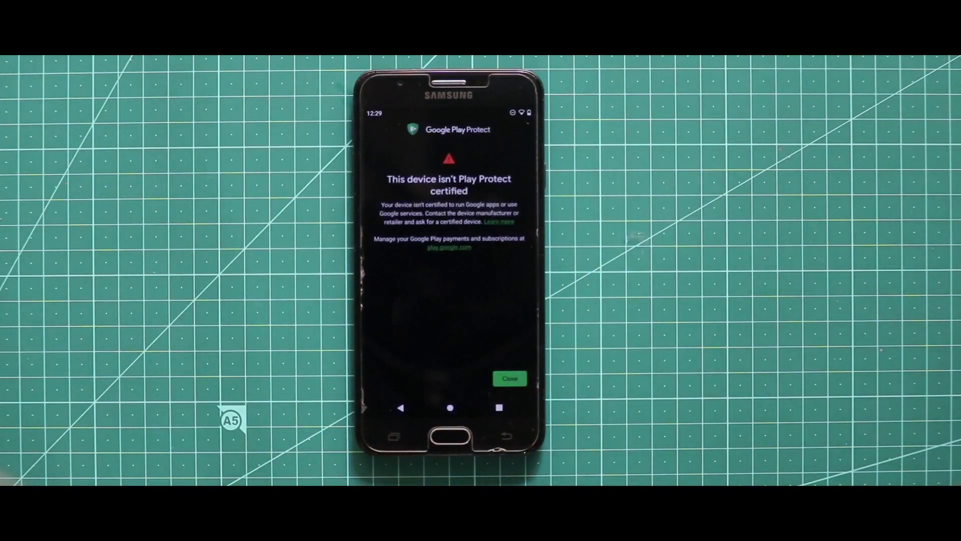
Dismiss the warning, reopen Chrome without Lite mode to recheck the registered ID, then leave for Play Store
click(498, 408)
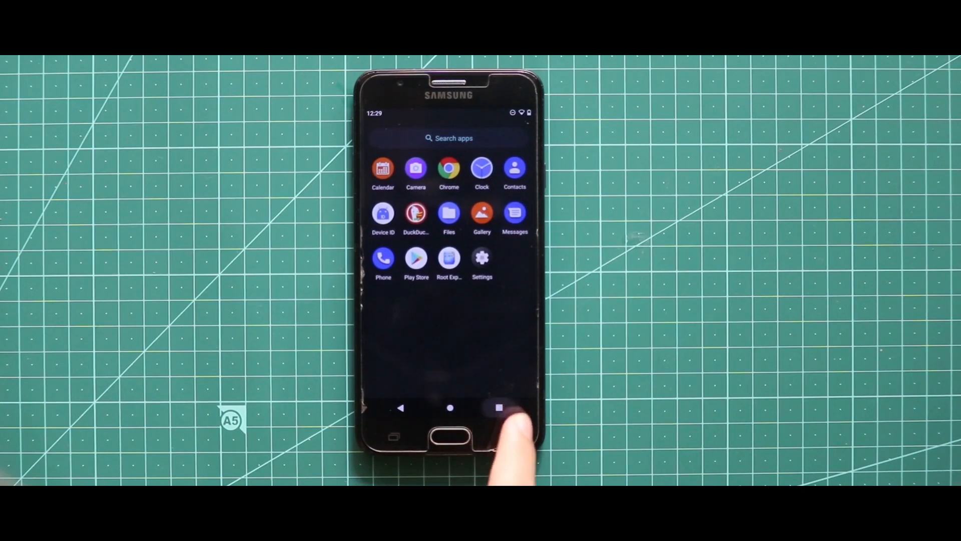
click(499, 407)
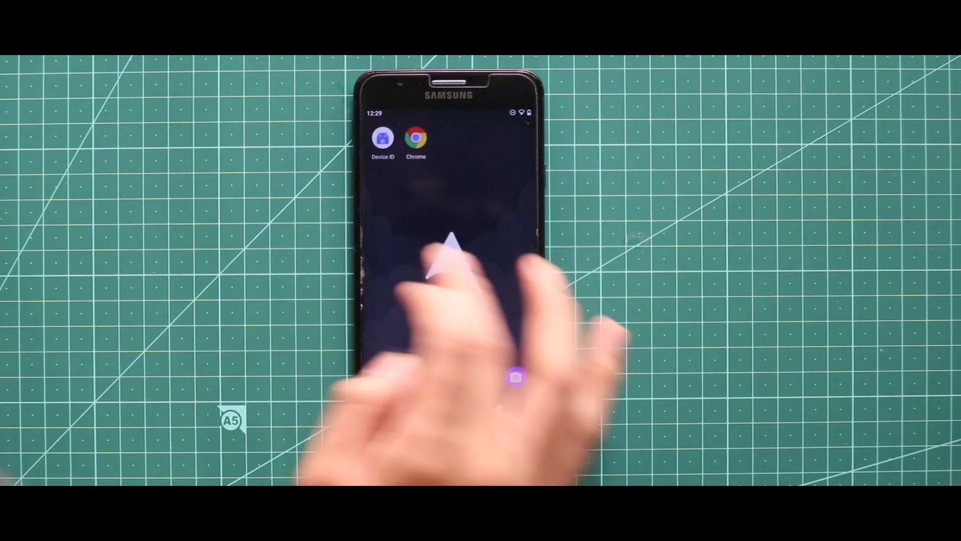
click(417, 138)
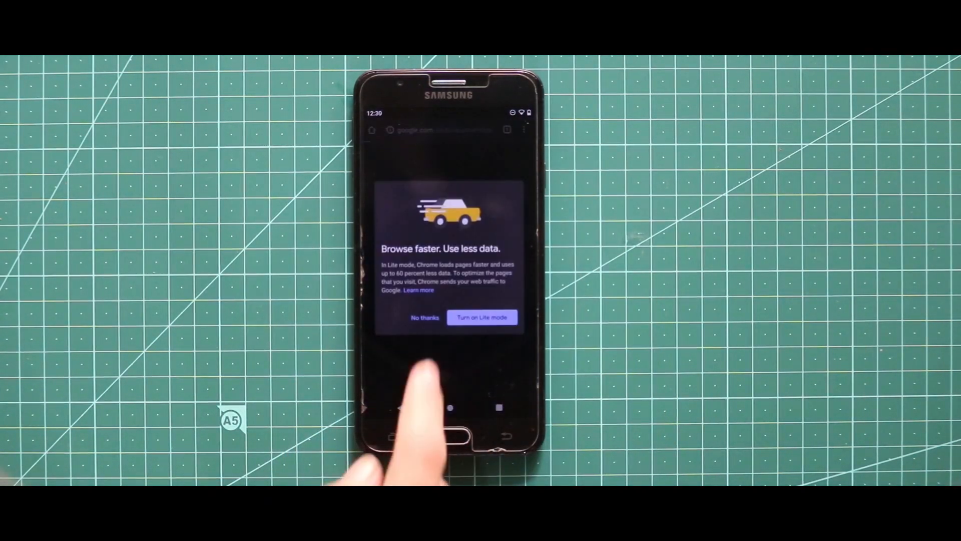
click(425, 317)
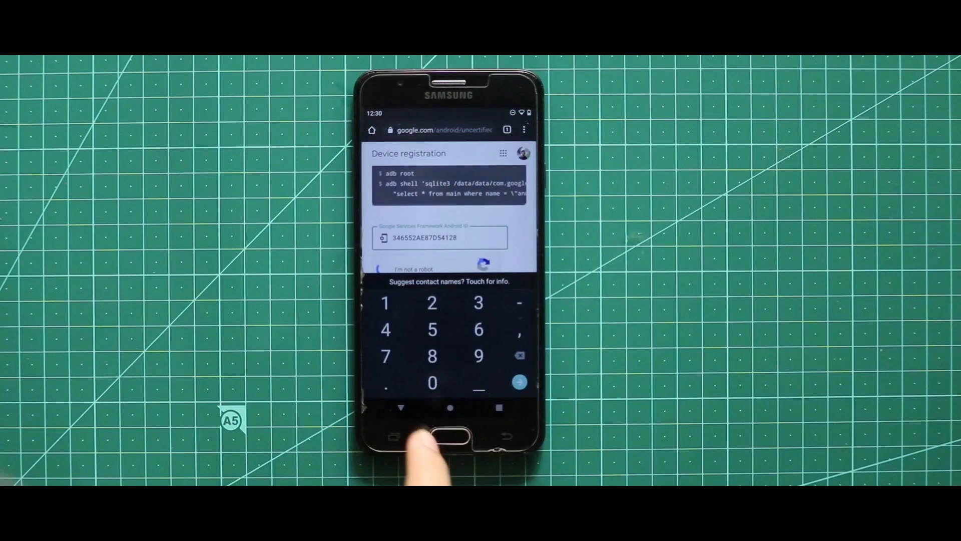
click(450, 433)
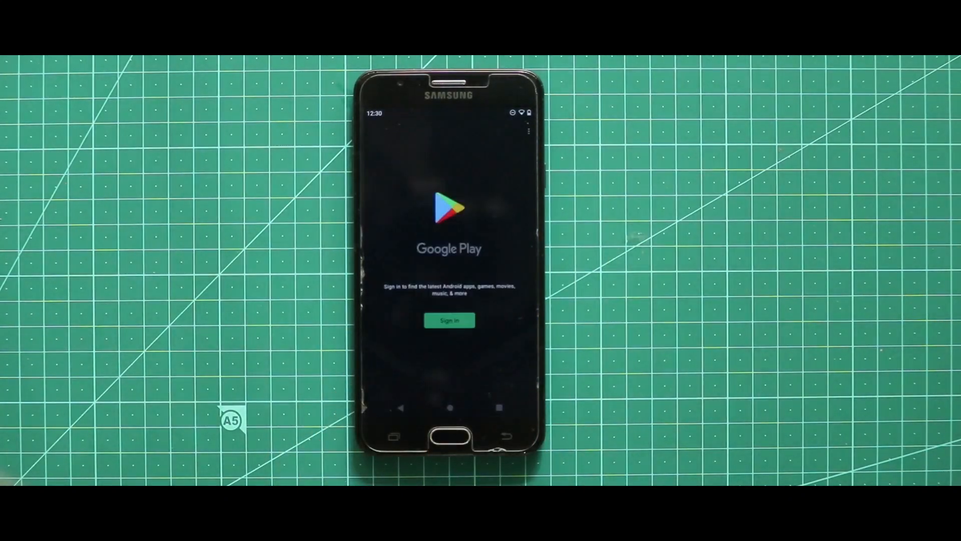
Sign in to Google Play with the account email and continue to the Welcome terms screen
click(450, 321)
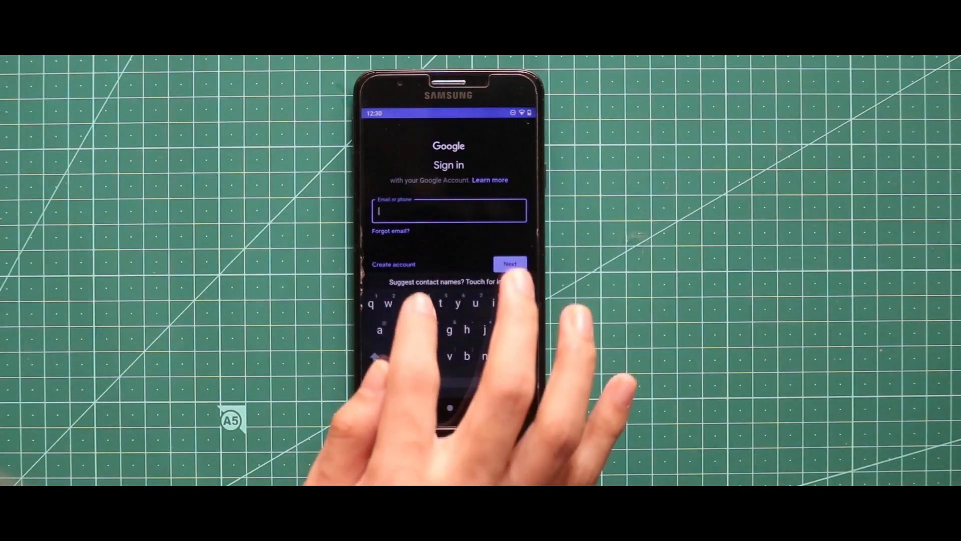
click(509, 263)
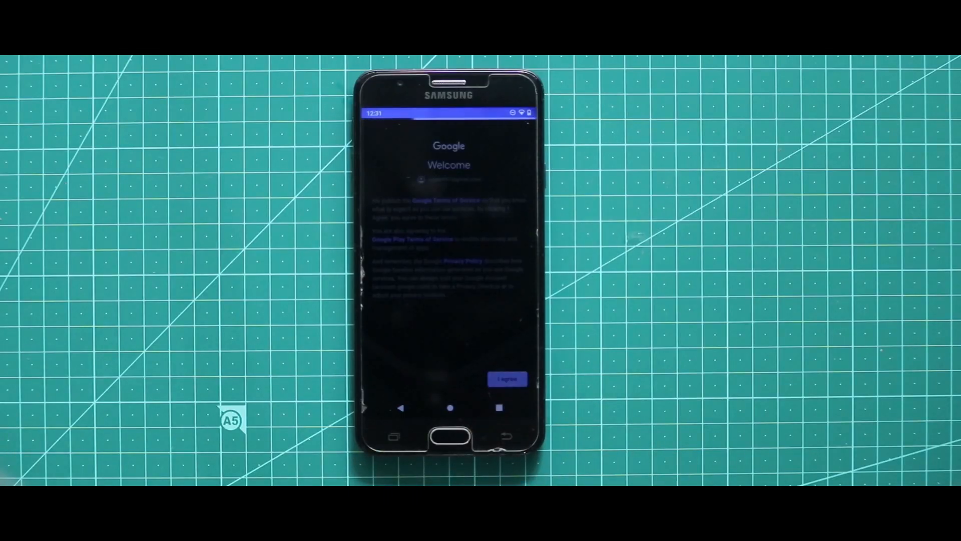